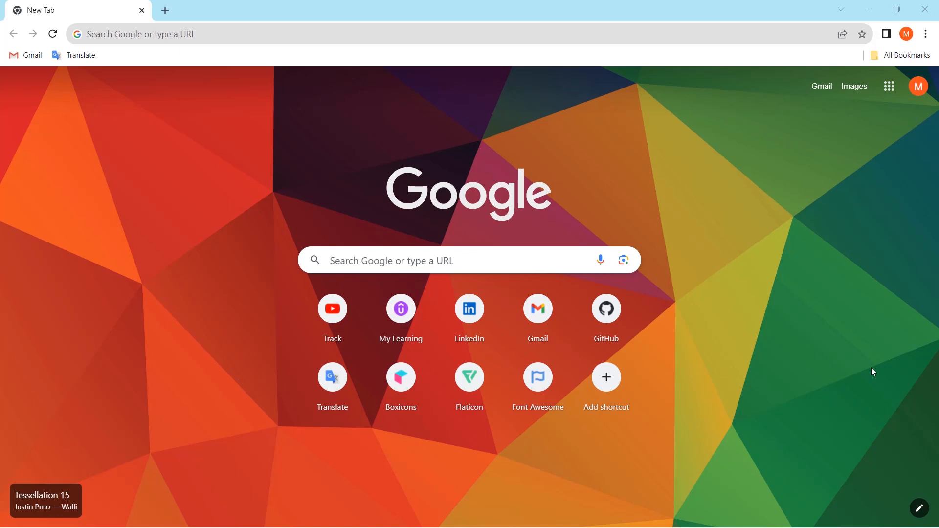
{"action": "mouse_move", "coordinate": [834, 327]}
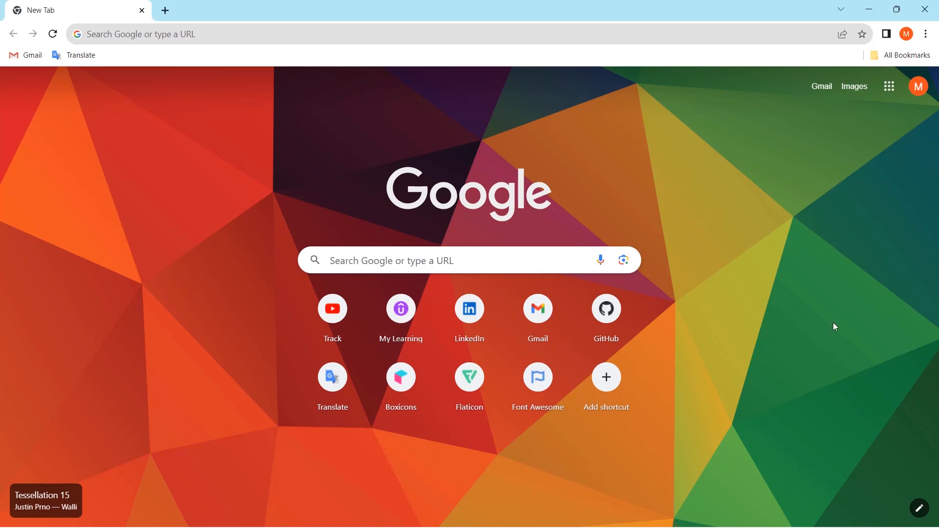
Run npm and node --version to confirm Node.js is not yet installed
{"action": "key", "text": "F11"}
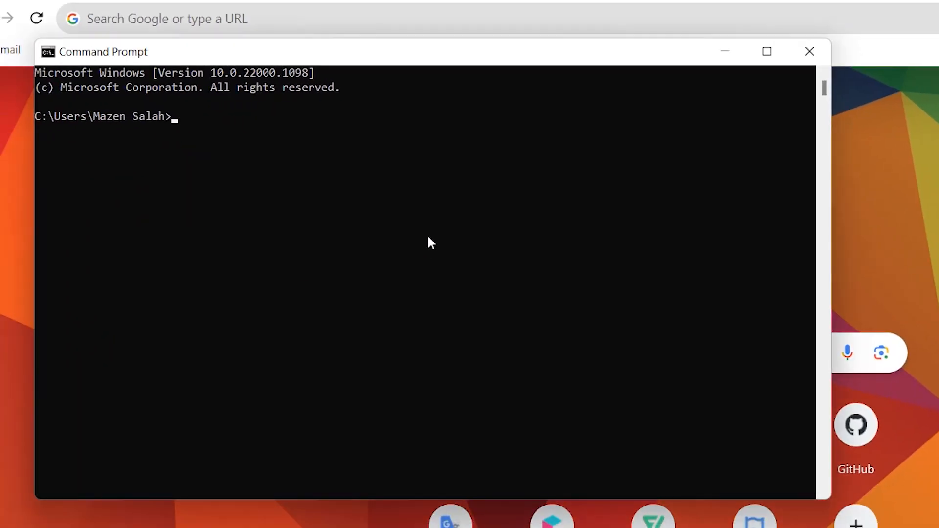
{"action": "type", "text": "npm"}
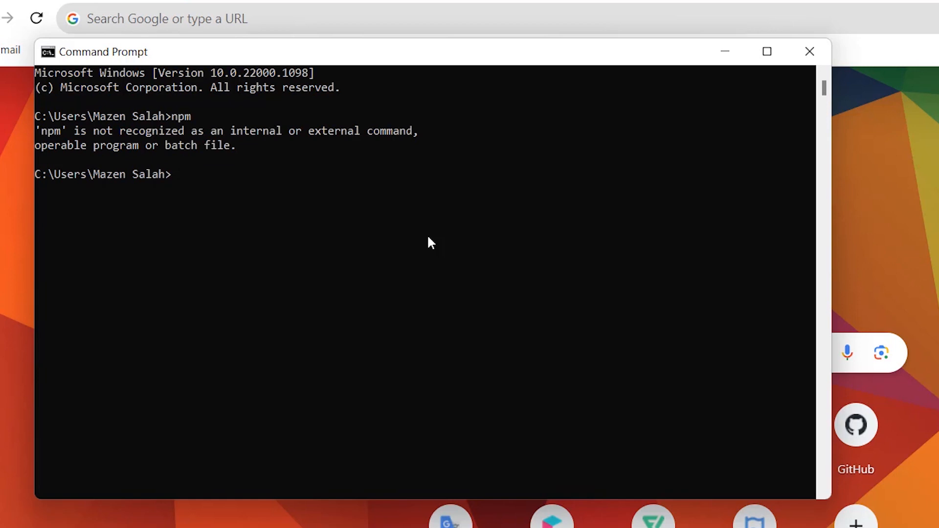
{"action": "type", "text": "node"}
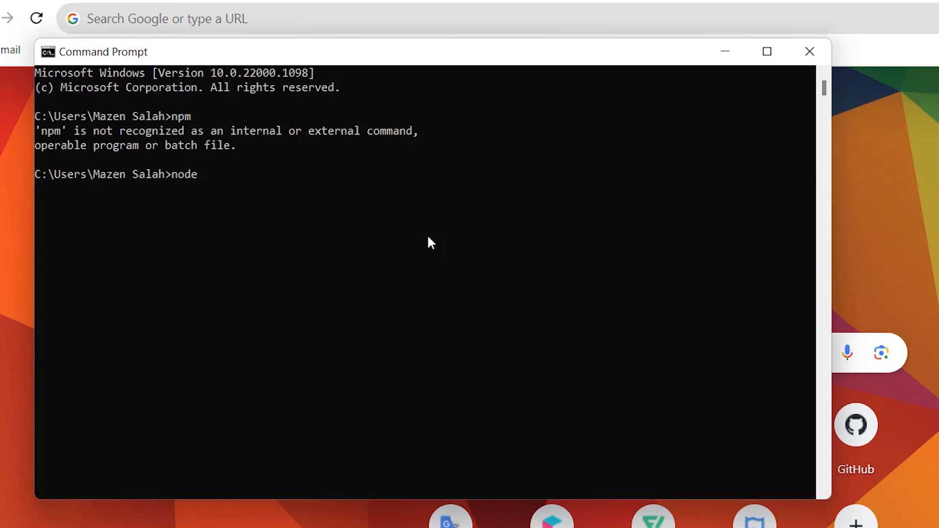
{"action": "type", "text": "--version"}
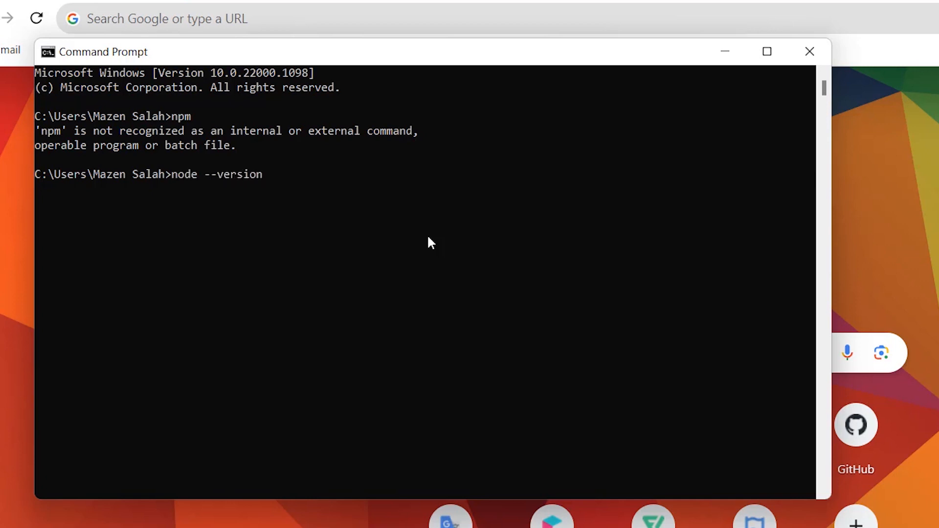
{"action": "key", "text": "Enter"}
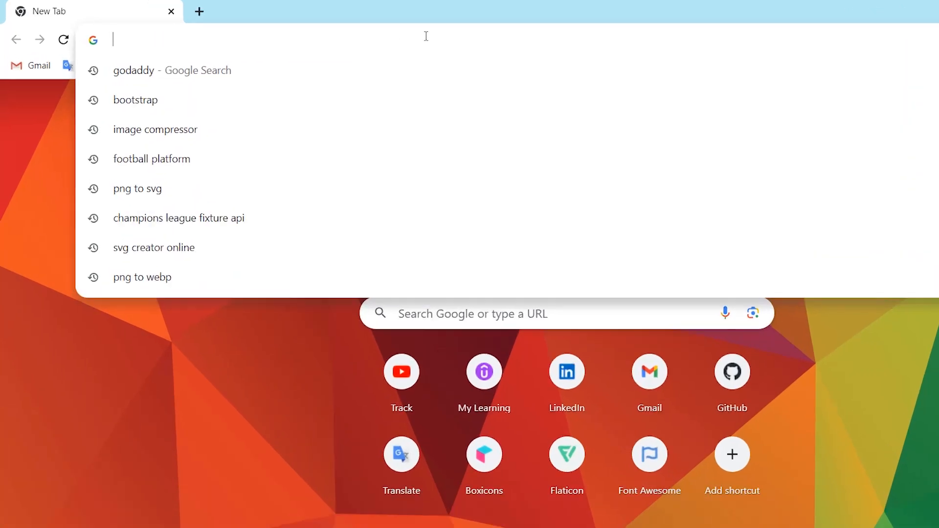
Search for the Node.js download page and launch the downloaded v20.9.0 Windows installer
{"action": "type", "text": "downlad"}
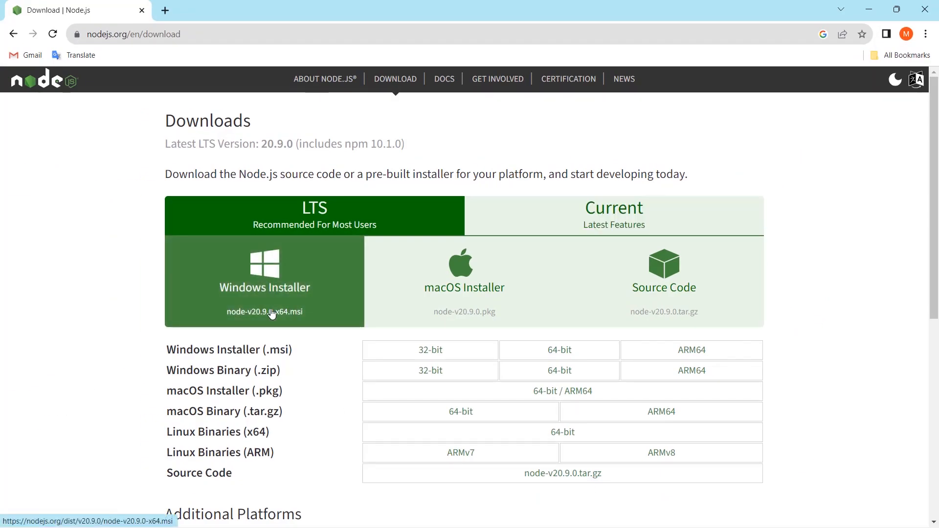
{"action": "mouse_move", "coordinate": [411, 313]}
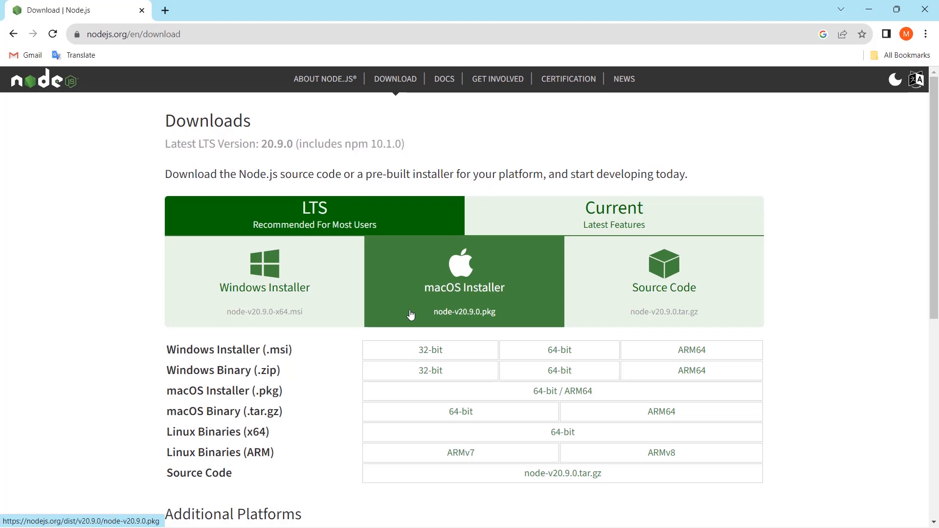
{"action": "mouse_move", "coordinate": [285, 308]}
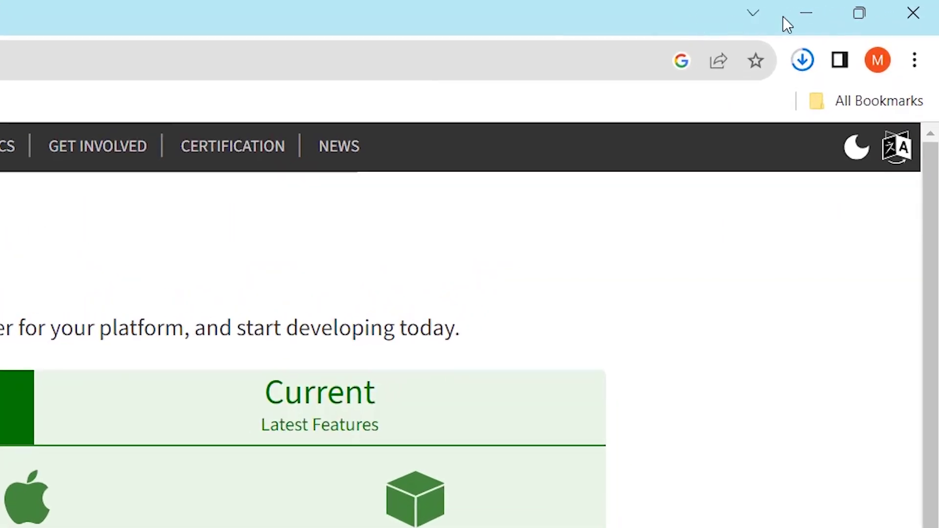
{"action": "left_click", "coordinate": [801, 60]}
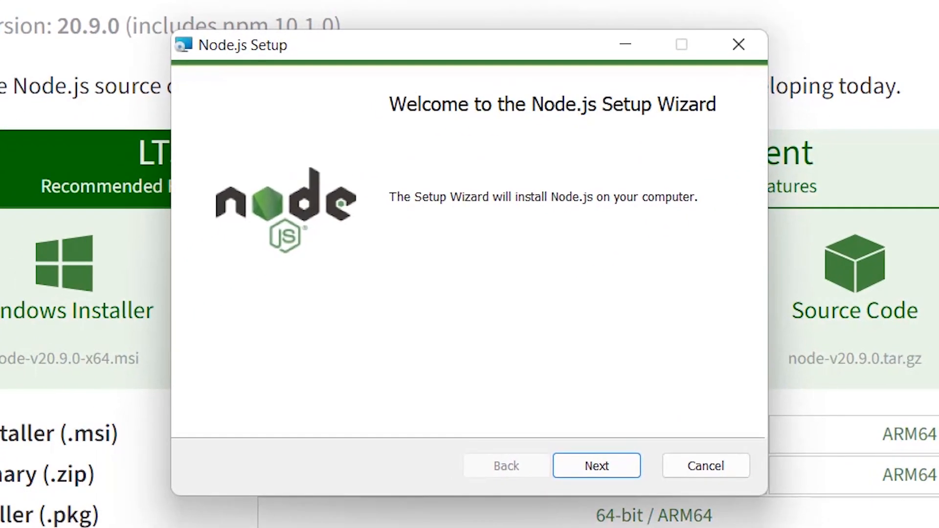
Install Node.js with the default folder and features, skipping native module build tools
{"action": "left_click", "coordinate": [596, 466]}
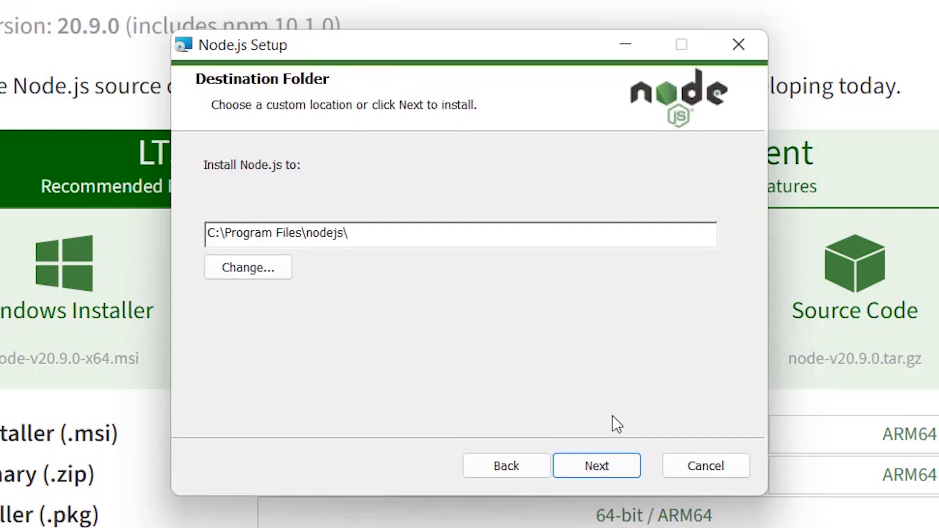
{"action": "mouse_move", "coordinate": [509, 373]}
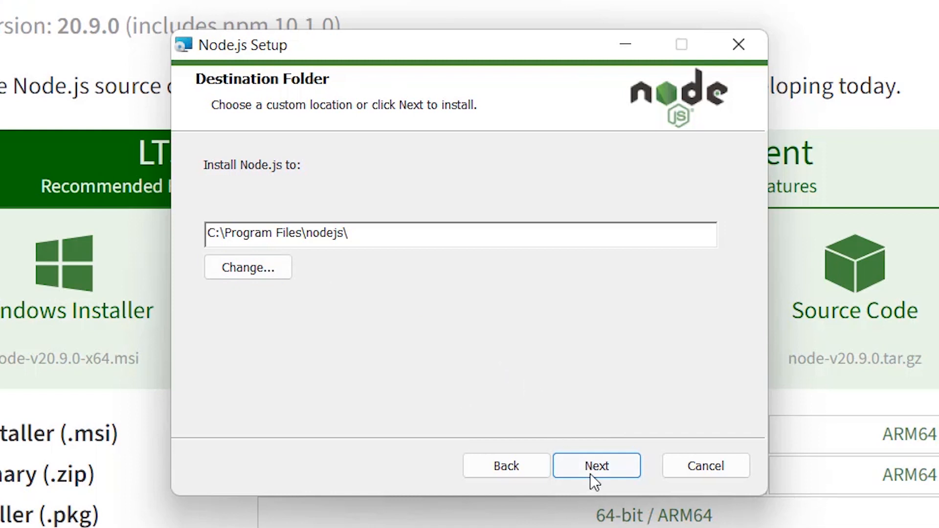
{"action": "left_click", "coordinate": [596, 466]}
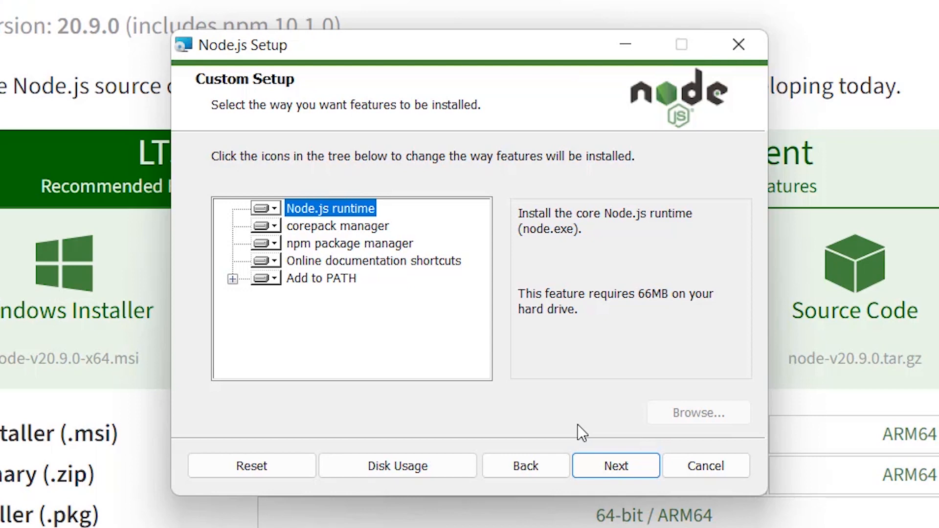
{"action": "left_click", "coordinate": [616, 466]}
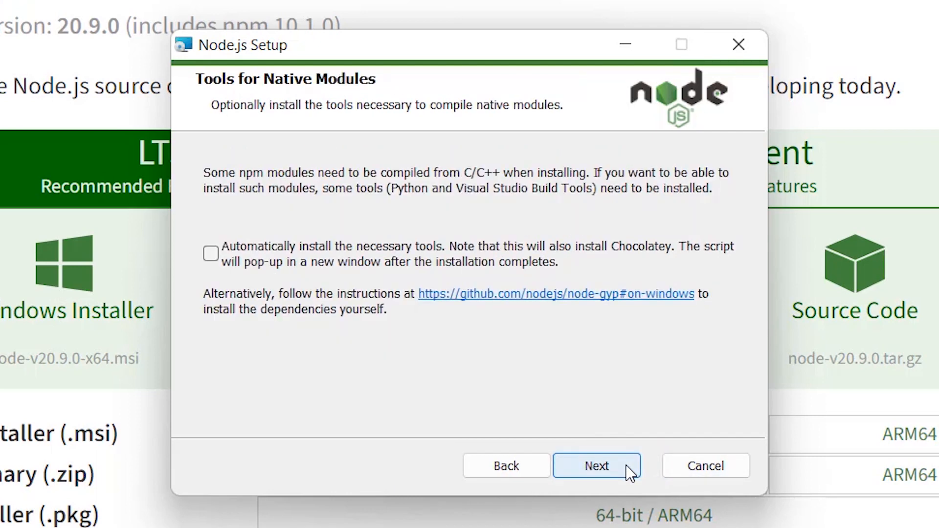
{"action": "left_click", "coordinate": [597, 466]}
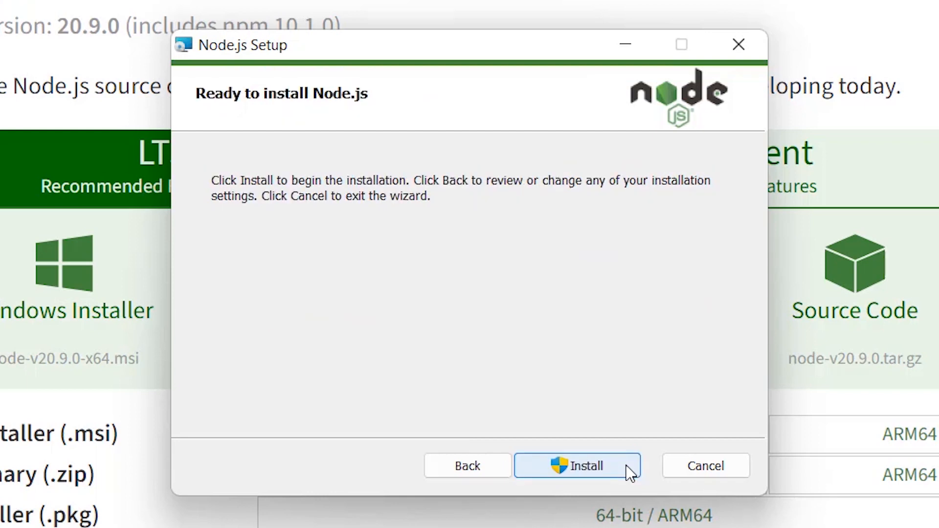
{"action": "left_click", "coordinate": [585, 465]}
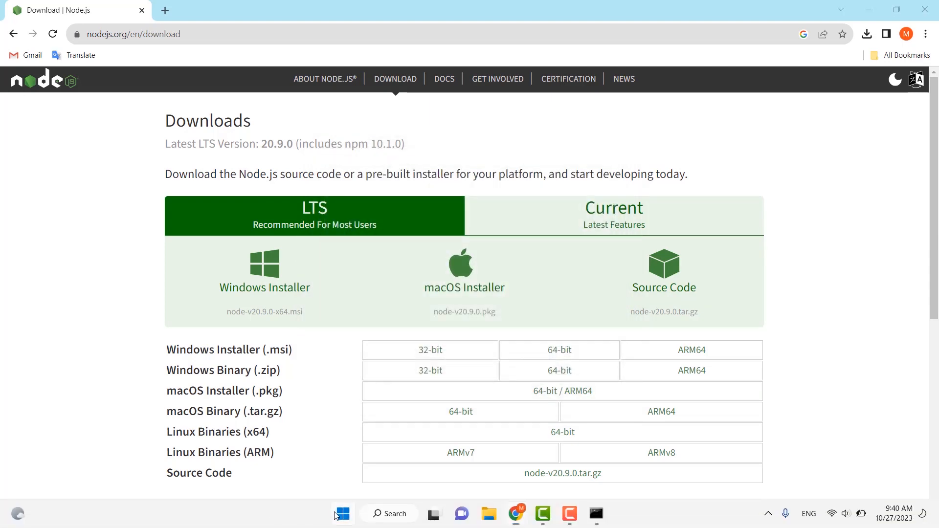
In a fresh Command Prompt, run npm to show its help and confirm node v20.9.0
{"action": "left_click", "coordinate": [598, 512]}
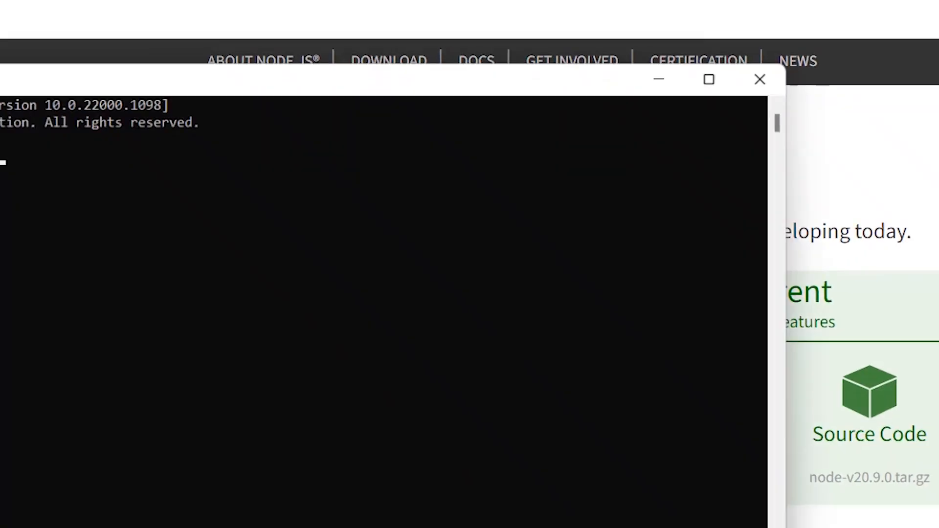
{"action": "type", "text": "npm"}
{"action": "type", "text": "node --v"}
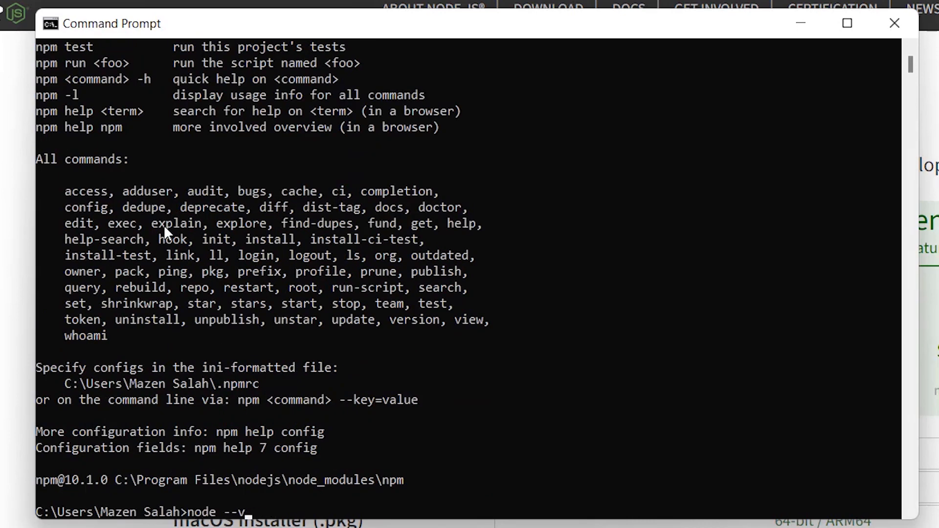
{"action": "type", "text": "s"}
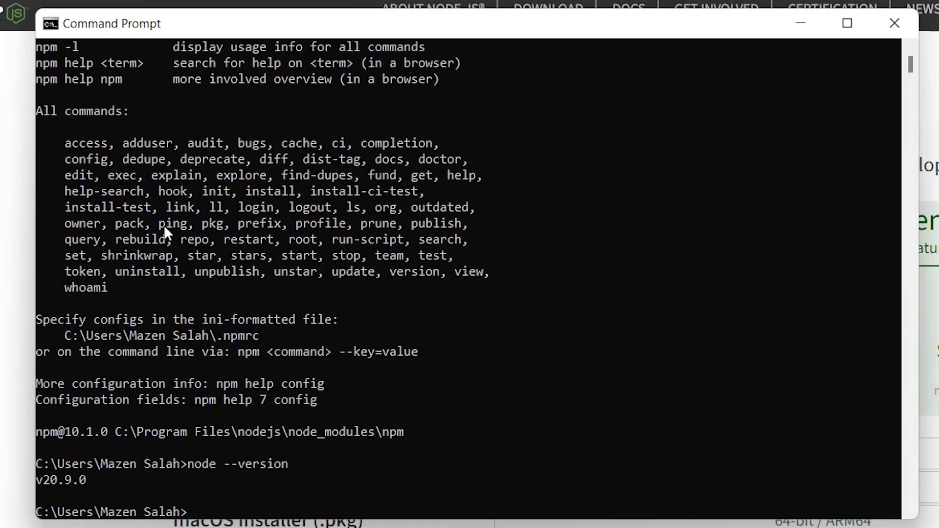
{"action": "mouse_move", "coordinate": [48, 505]}
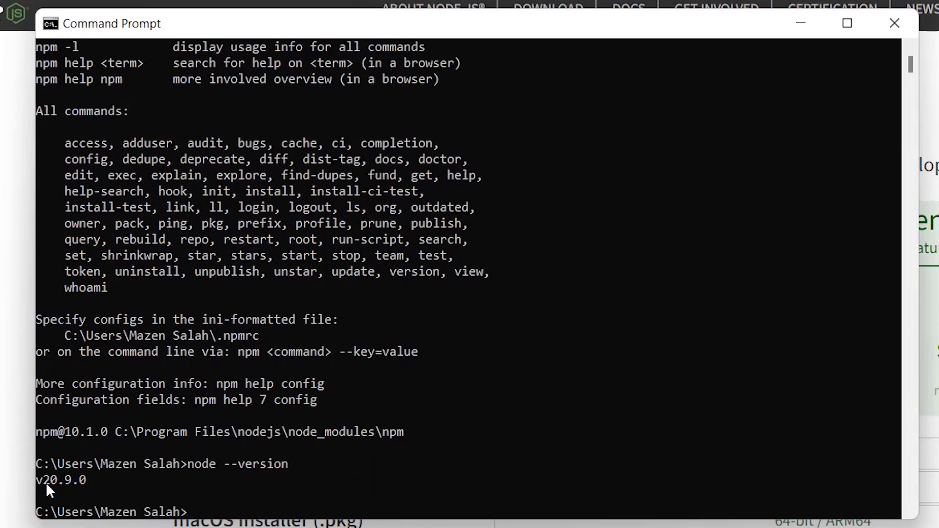